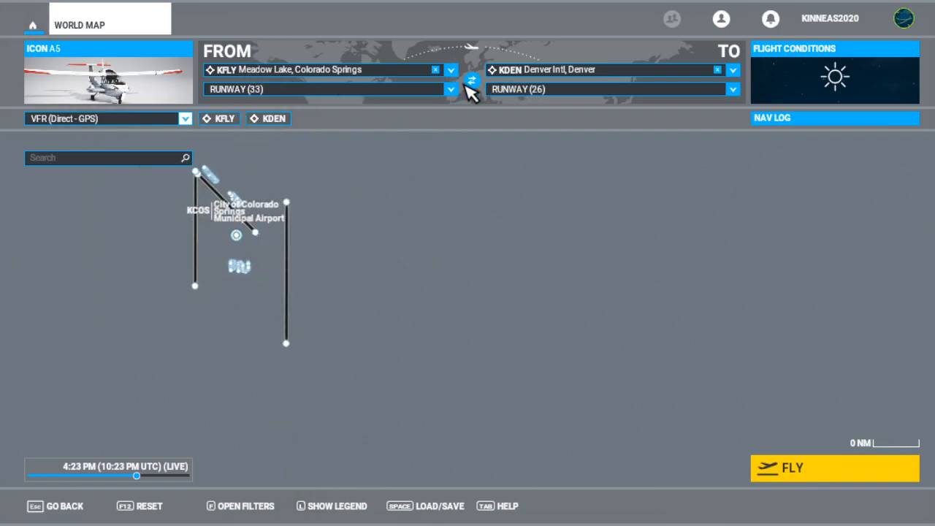
mouse_move(204, 51)
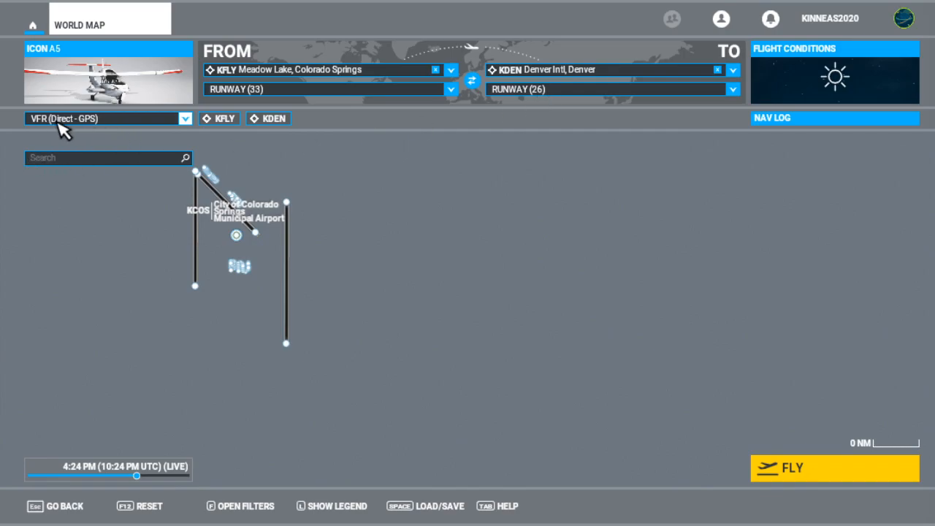
mouse_move(76, 129)
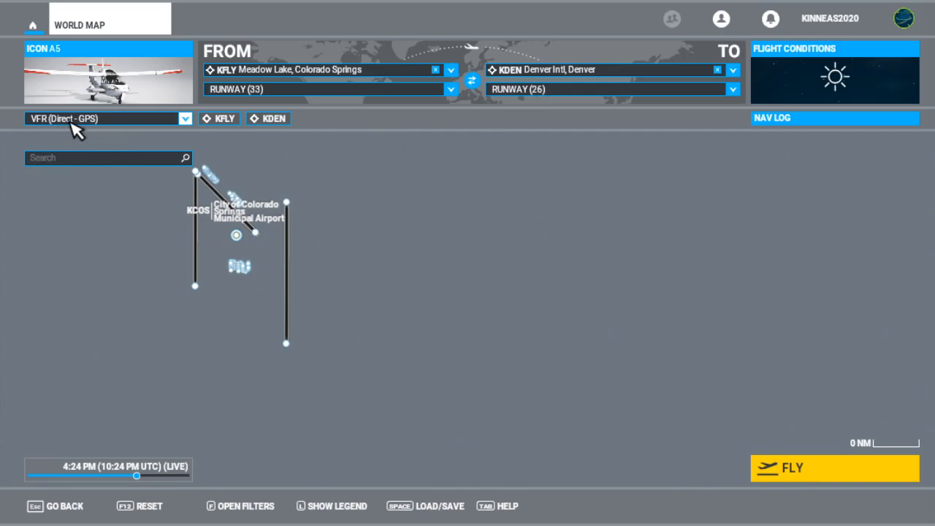
mouse_move(740, 407)
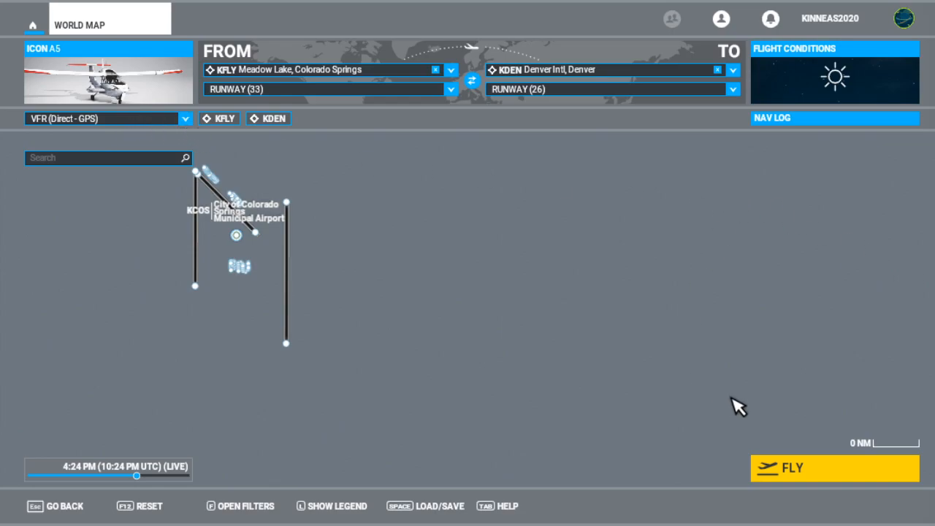
mouse_move(811, 164)
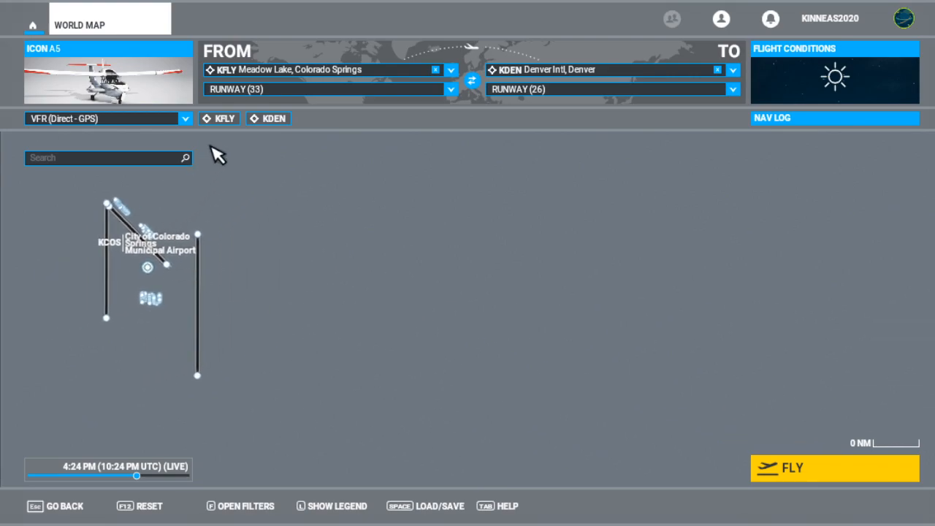
Step: Set the route type to VOR to VOR, then to IFR Low-altitude airways via QUAIL and FQF
left_click(184, 118)
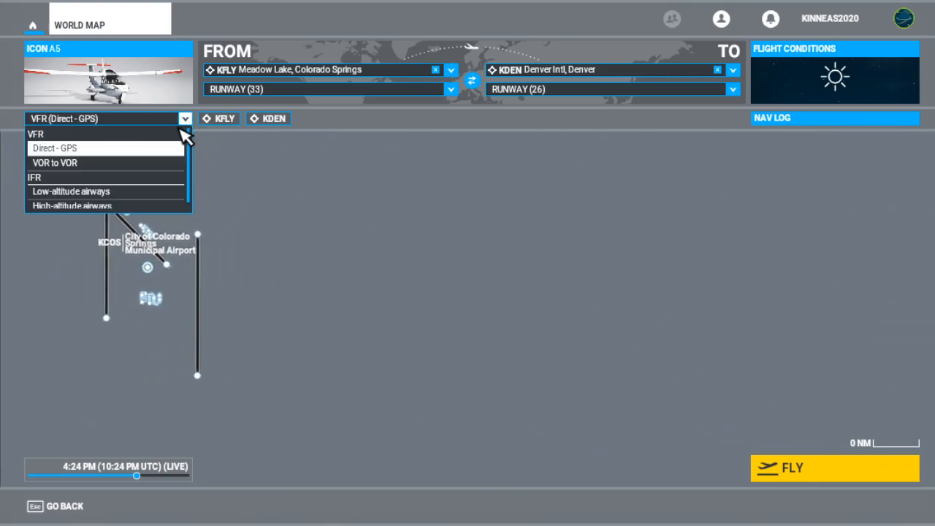
mouse_move(109, 164)
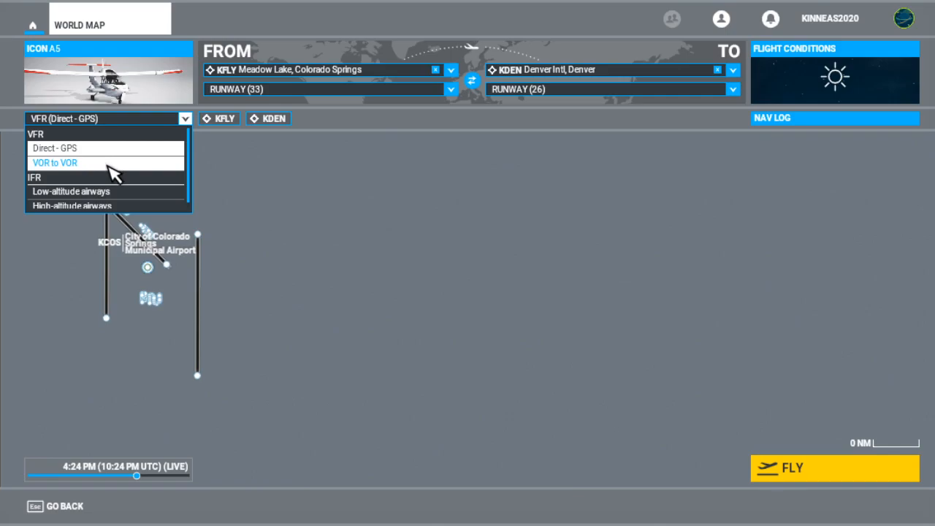
left_click(55, 163)
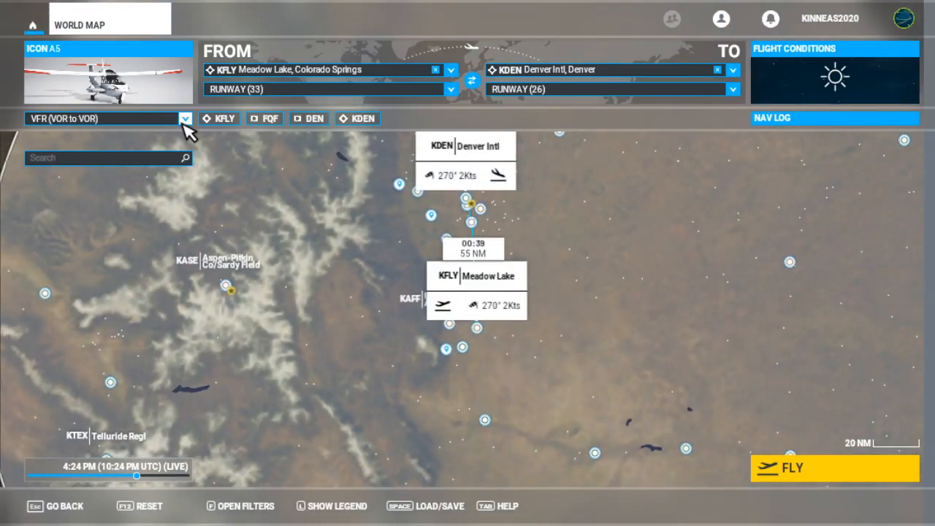
left_click(184, 118)
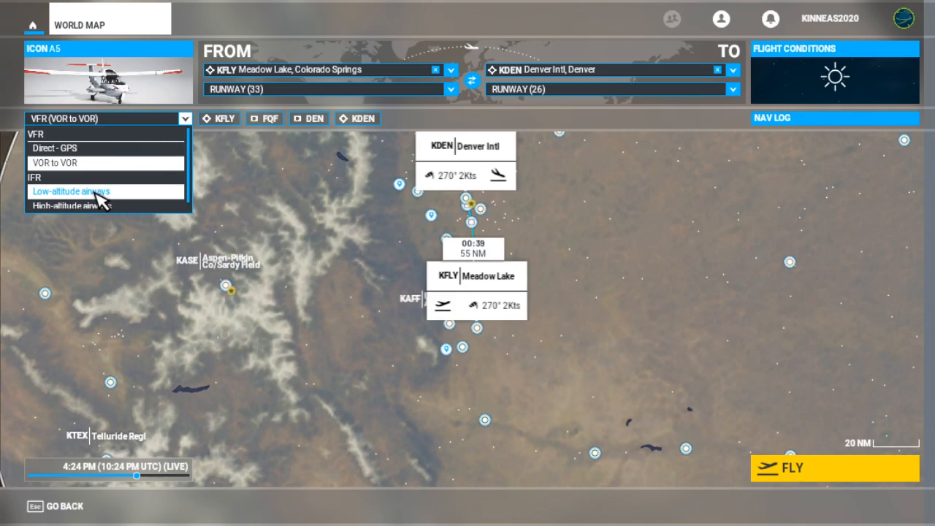
left_click(72, 190)
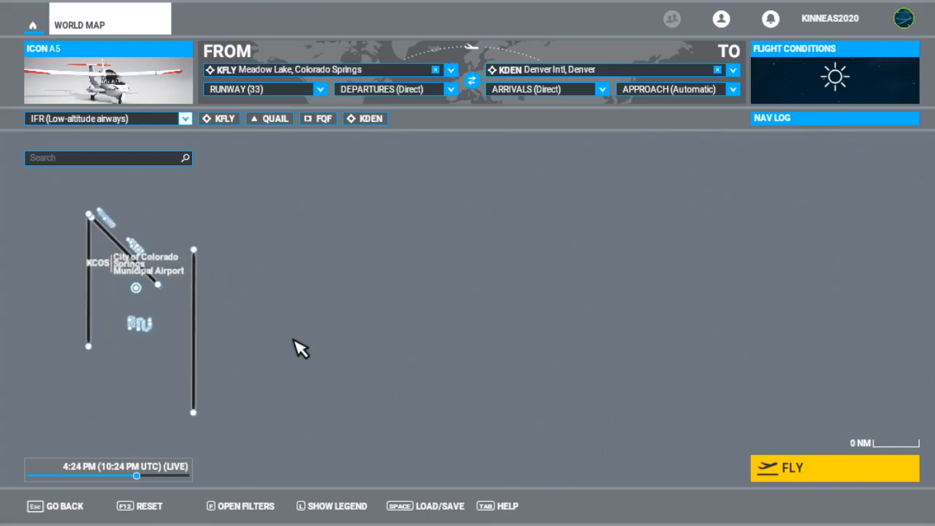
left_click_drag(301, 349, 276, 295)
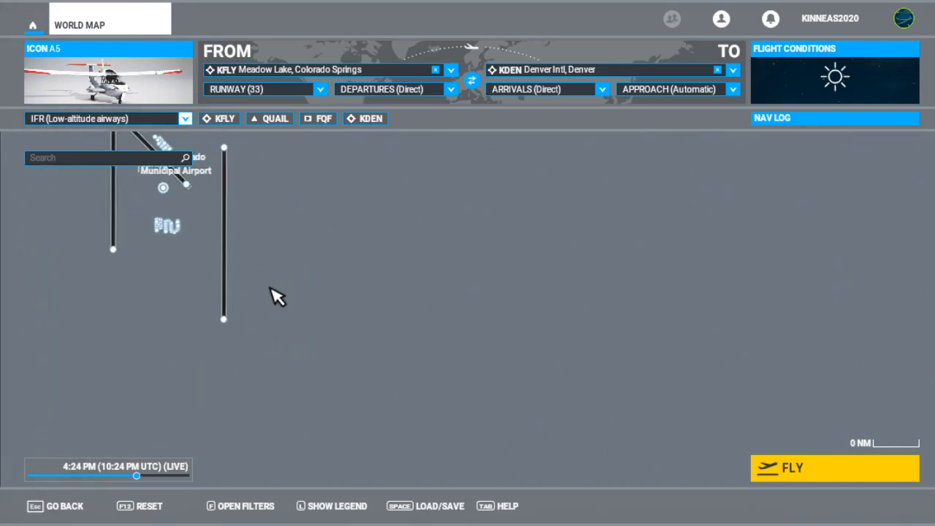
mouse_move(599, 285)
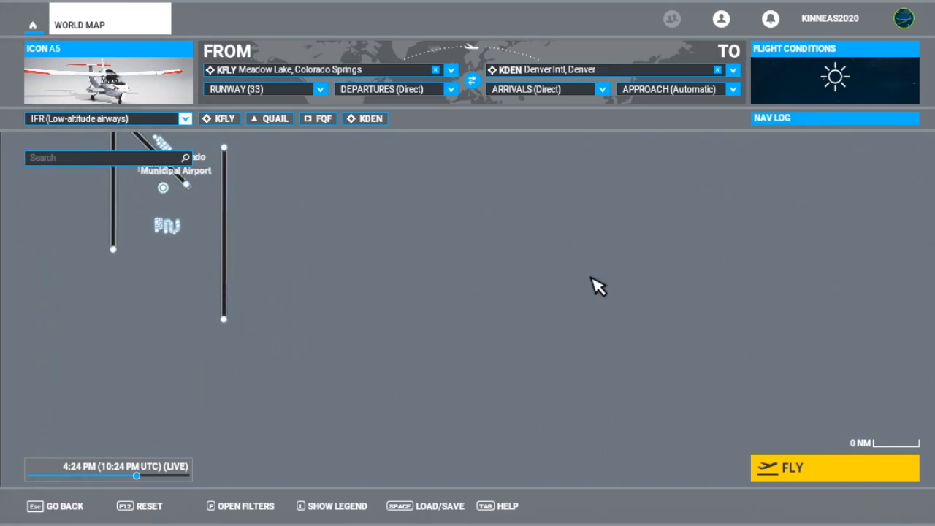
mouse_move(652, 278)
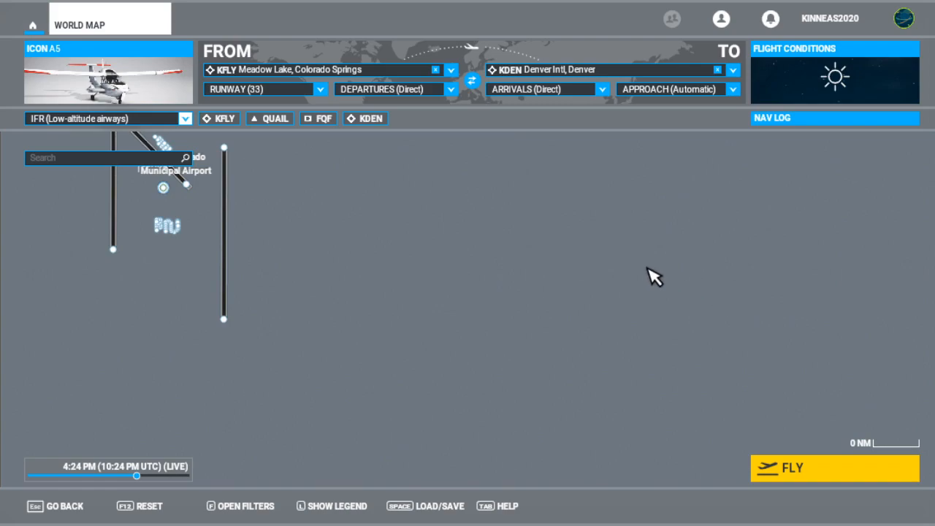
mouse_move(235, 168)
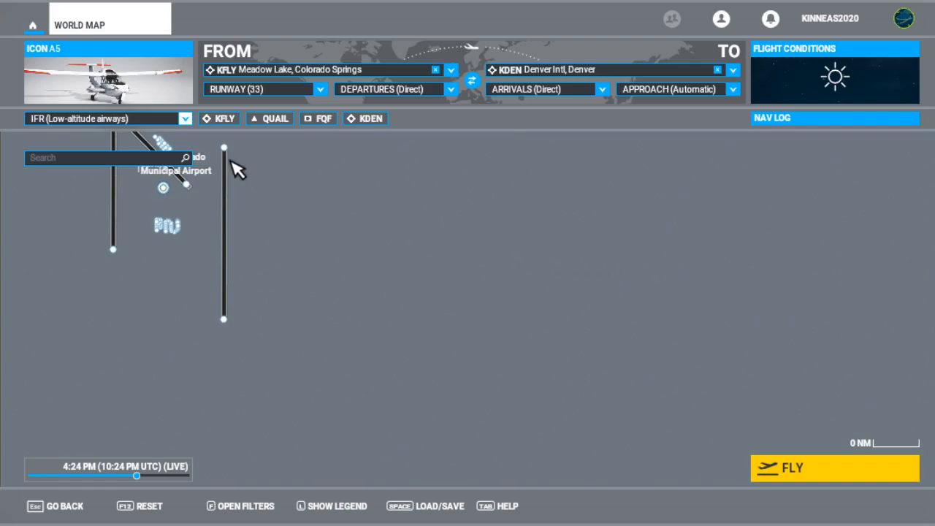
mouse_move(261, 436)
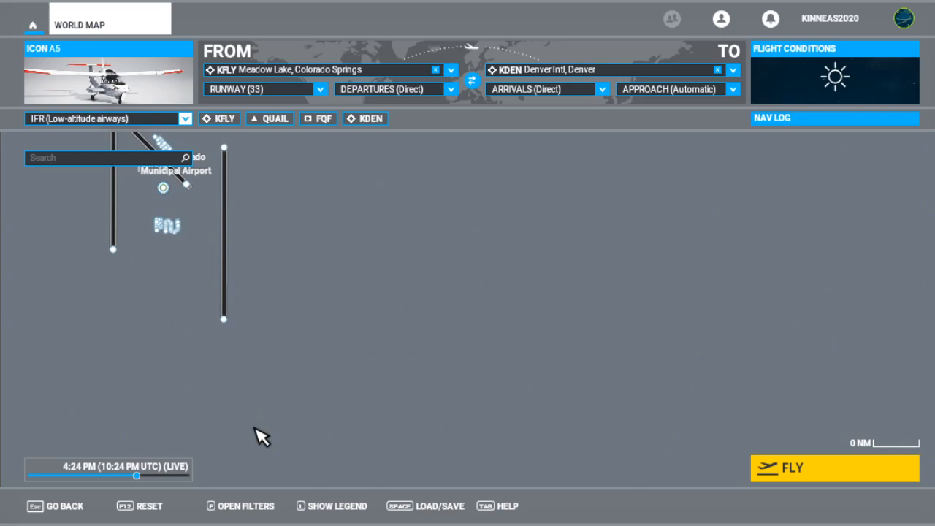
mouse_move(243, 505)
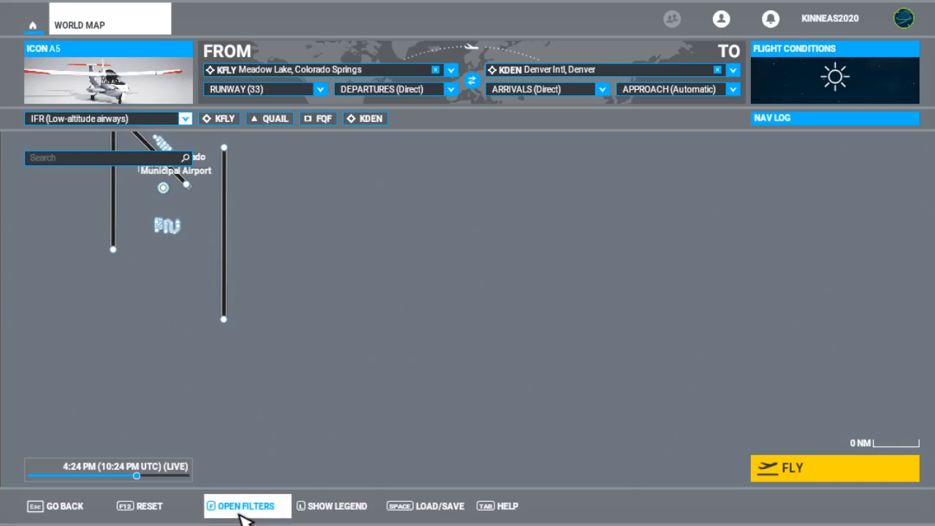
Step: In the map filters, turn Airspaces and Navaids on under Navigation
left_click(246, 505)
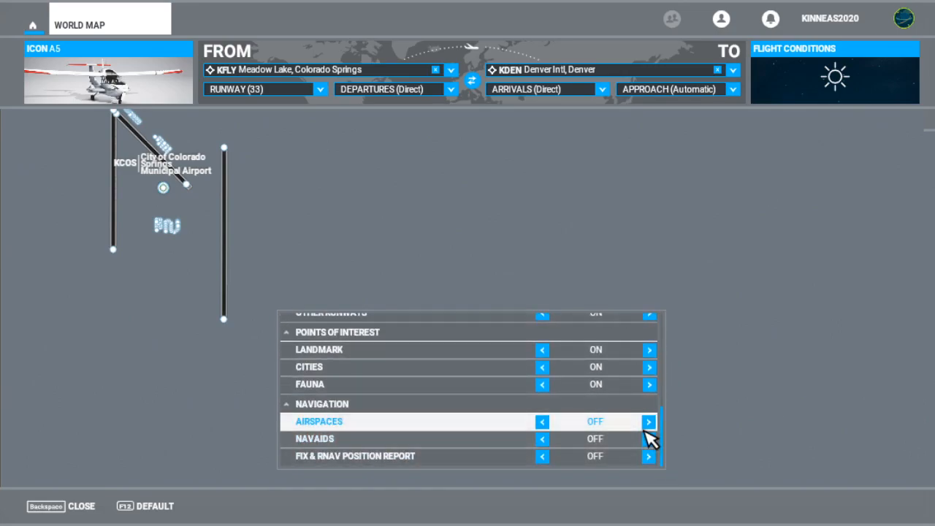
left_click(649, 421)
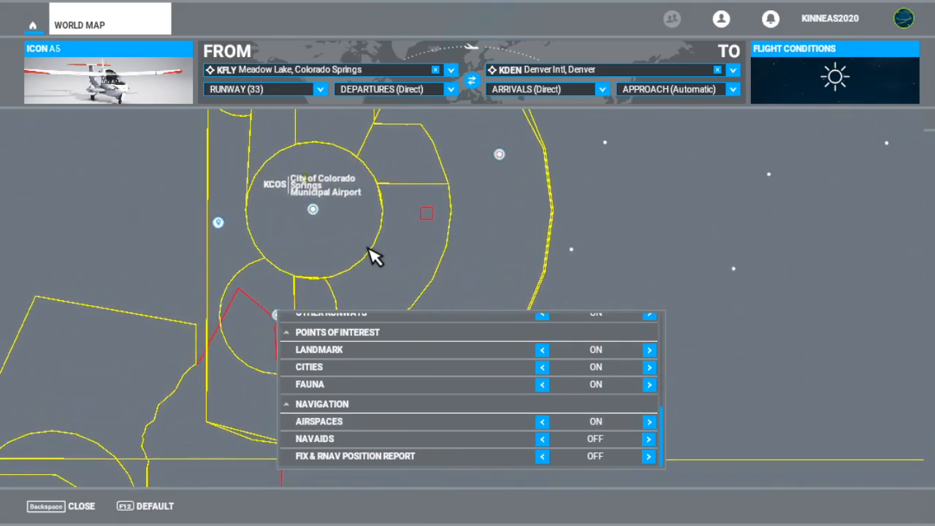
mouse_move(403, 265)
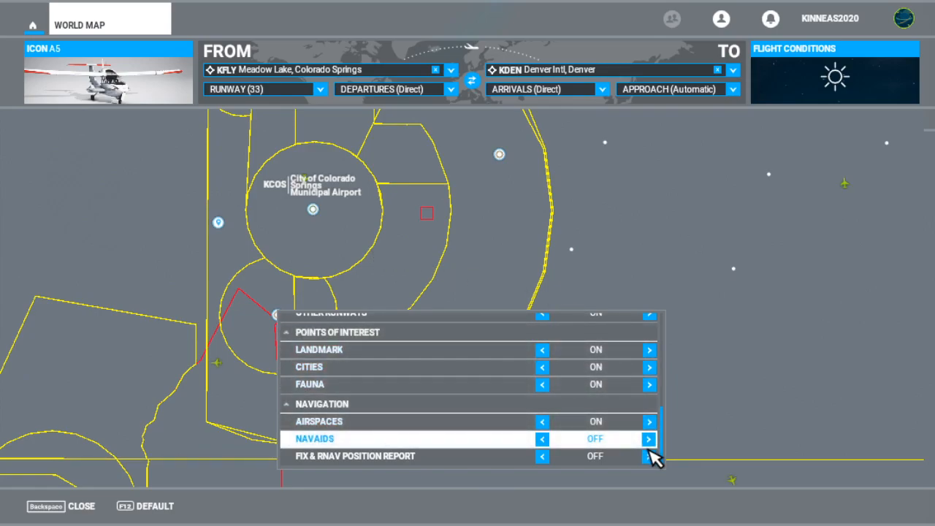
left_click(649, 439)
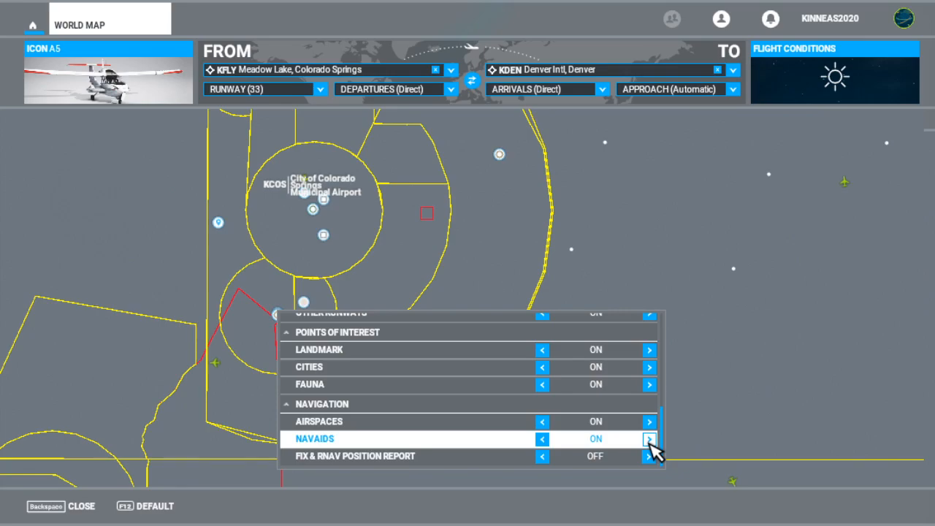
left_click(543, 438)
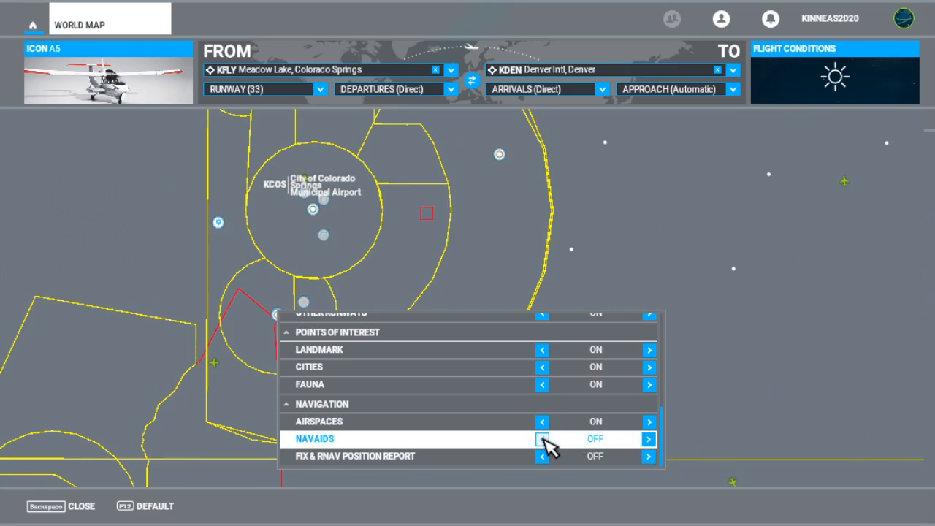
left_click(542, 438)
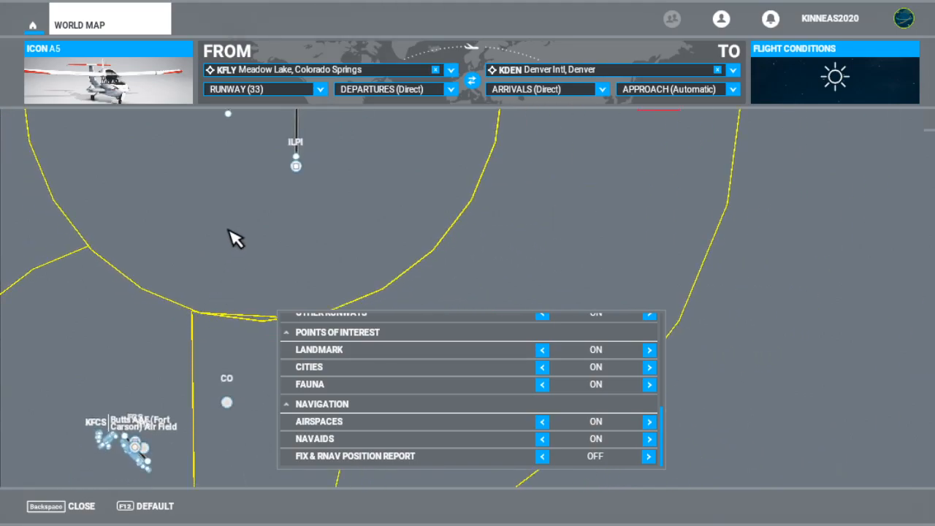
Step: Toggle Navaids off and back on, then inspect the ILPI localizer near Colorado Springs
left_click_drag(236, 237, 191, 377)
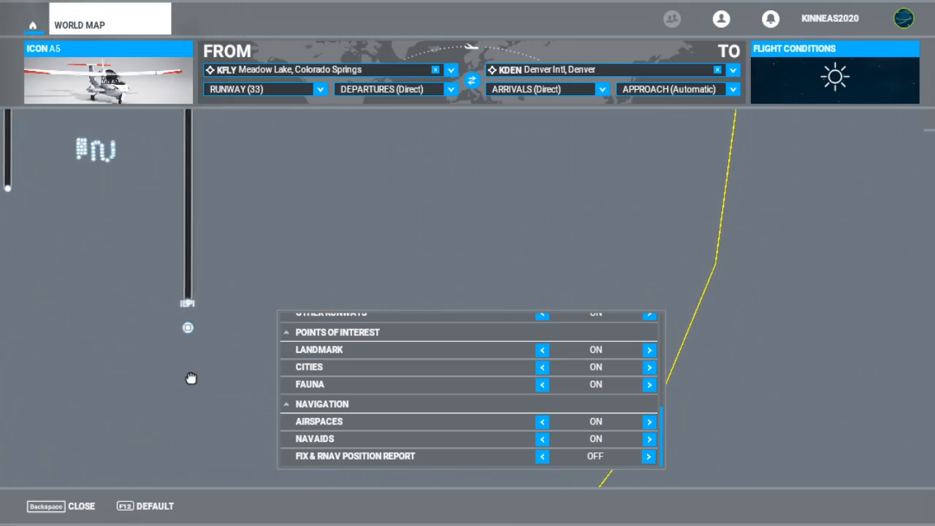
left_click(649, 438)
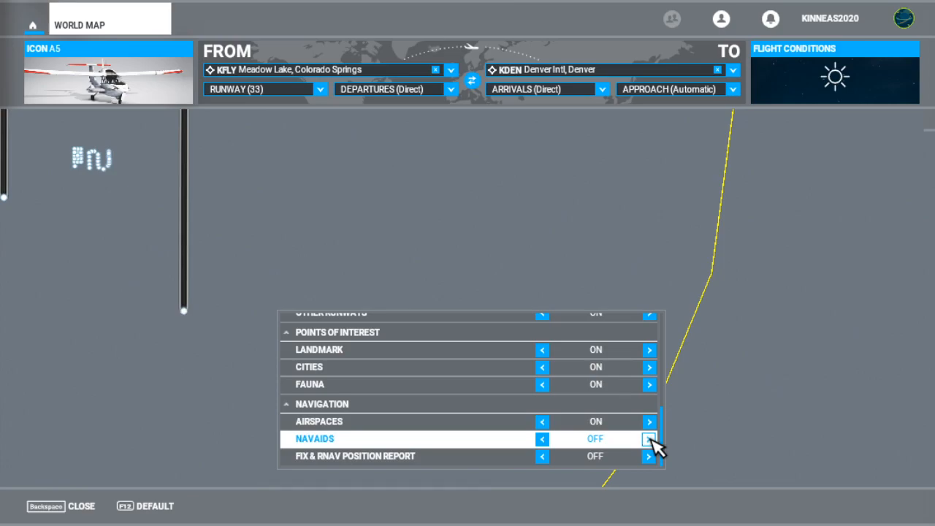
left_click(649, 439)
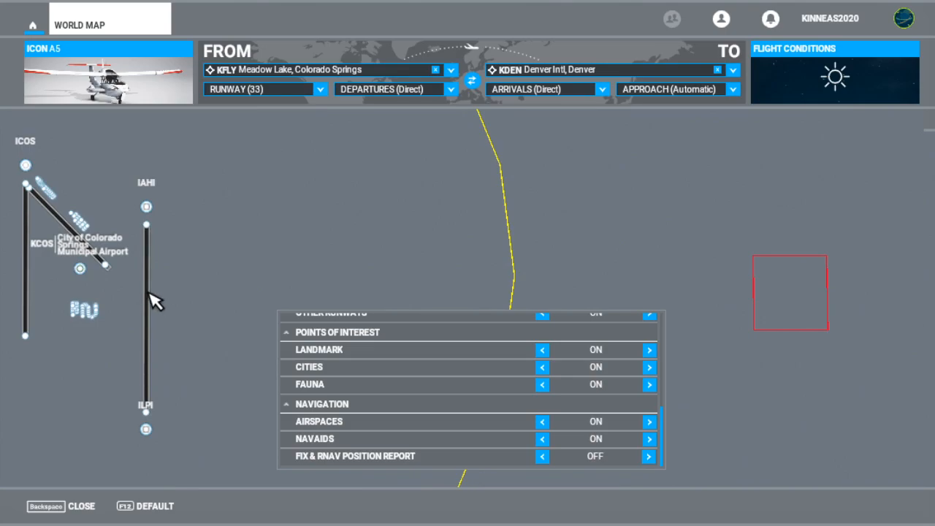
mouse_move(164, 339)
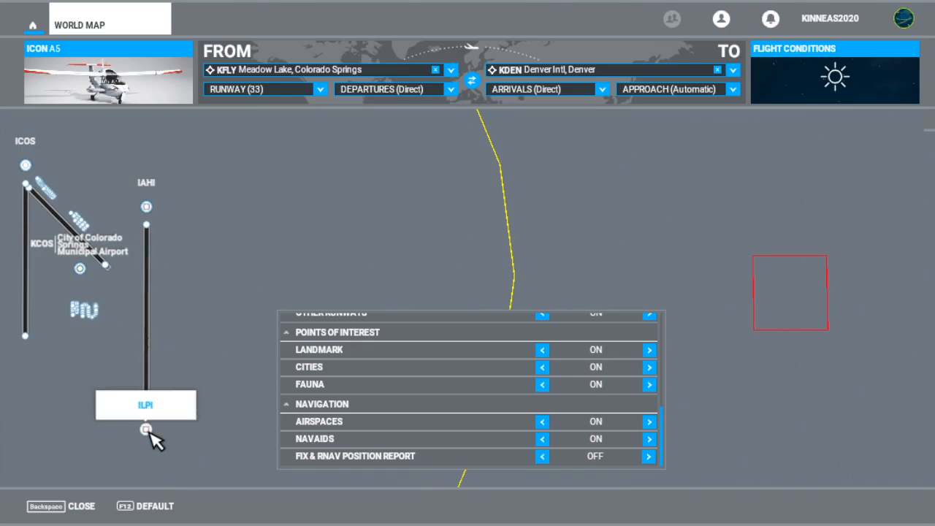
left_click(146, 429)
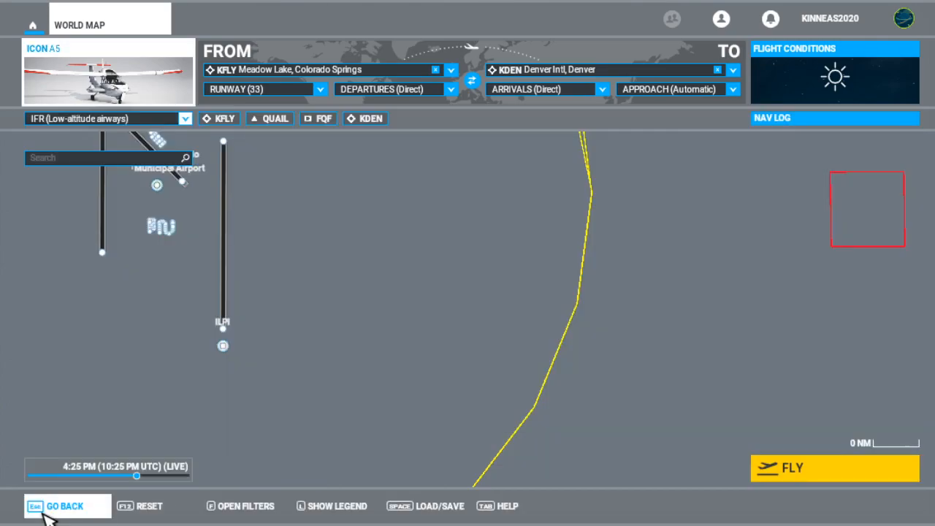
left_click(108, 118)
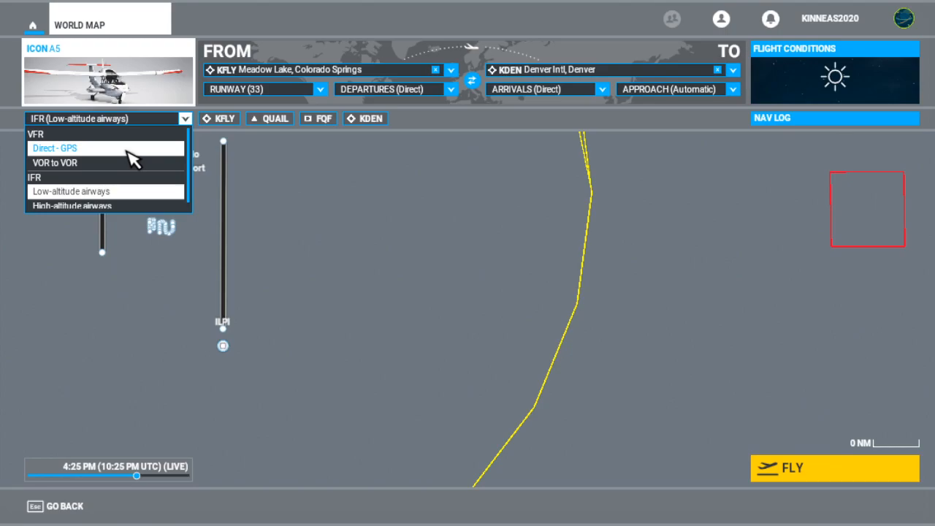
left_click(53, 148)
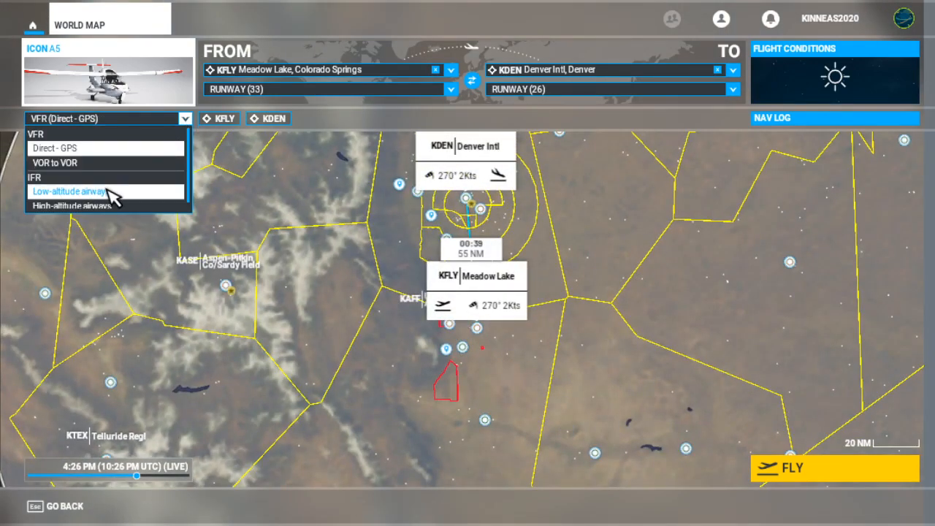
left_click(71, 190)
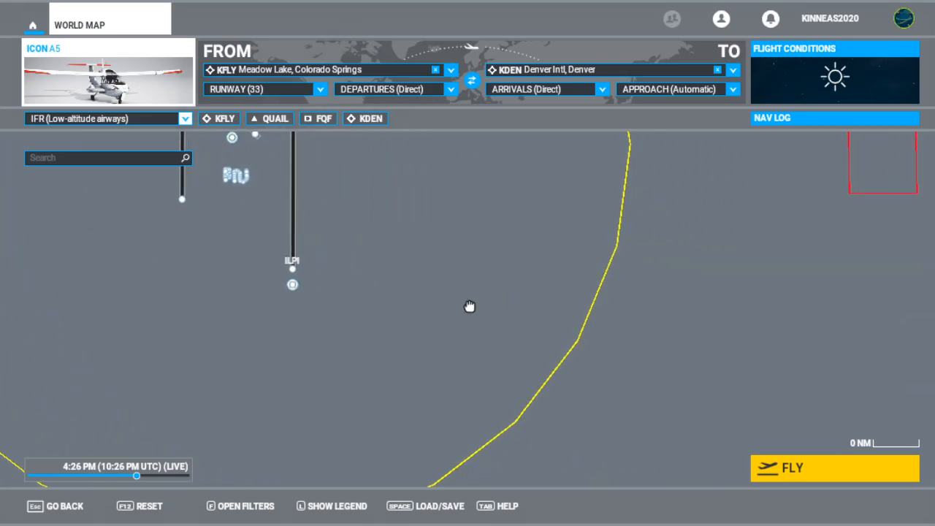
Step: Read the ILPI (109.100 MHz) and ICOS (109.900 MHz) localizer frequencies in the NAVAID panel
left_click(292, 285)
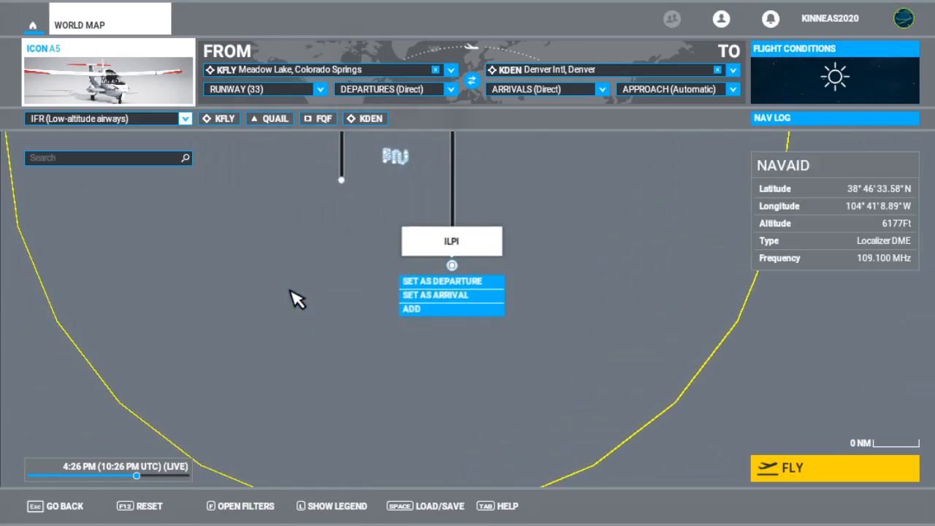
mouse_move(836, 263)
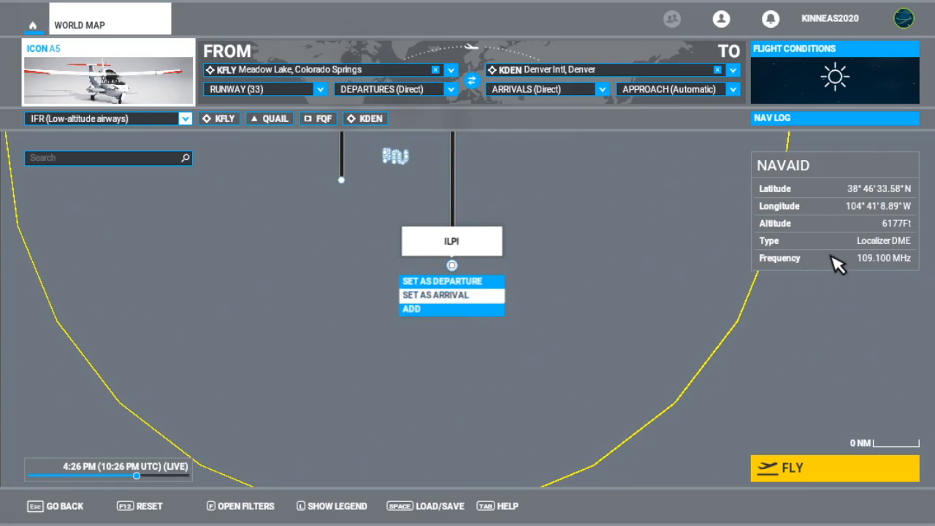
mouse_move(869, 266)
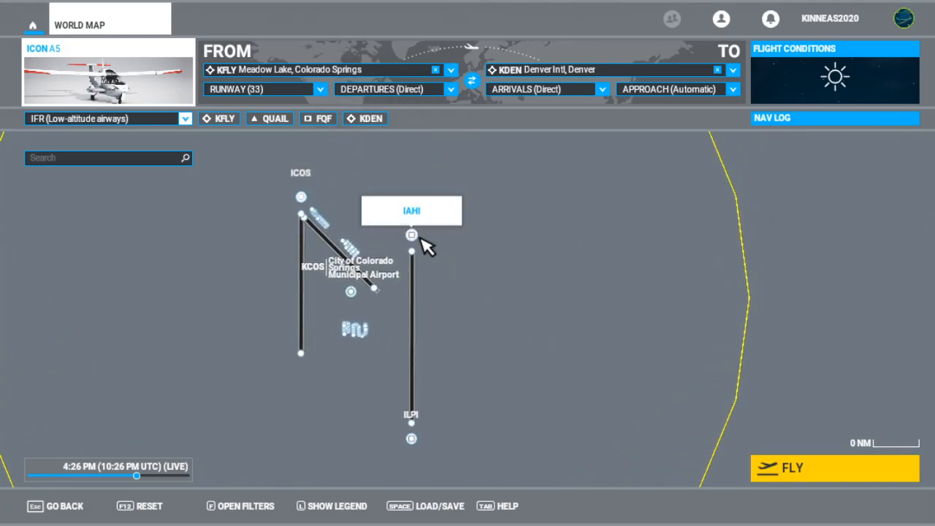
left_click(412, 235)
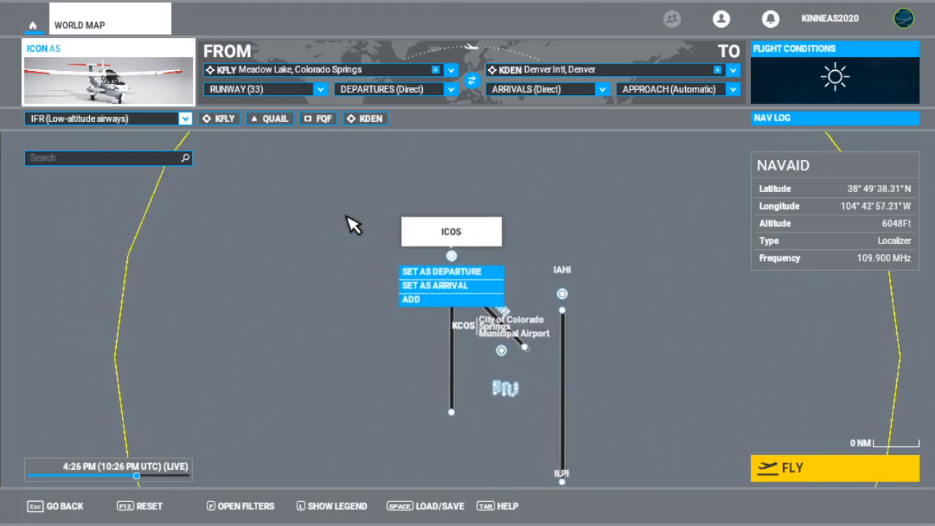
mouse_move(482, 435)
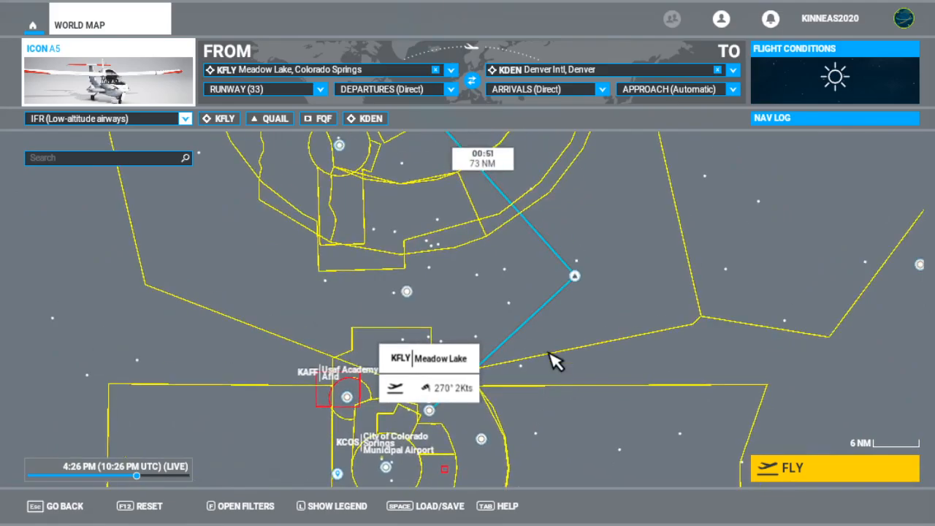
Step: Zoom out and pan the map north toward Denver, bringing IACX and IBXP into view
scroll("down", 3)
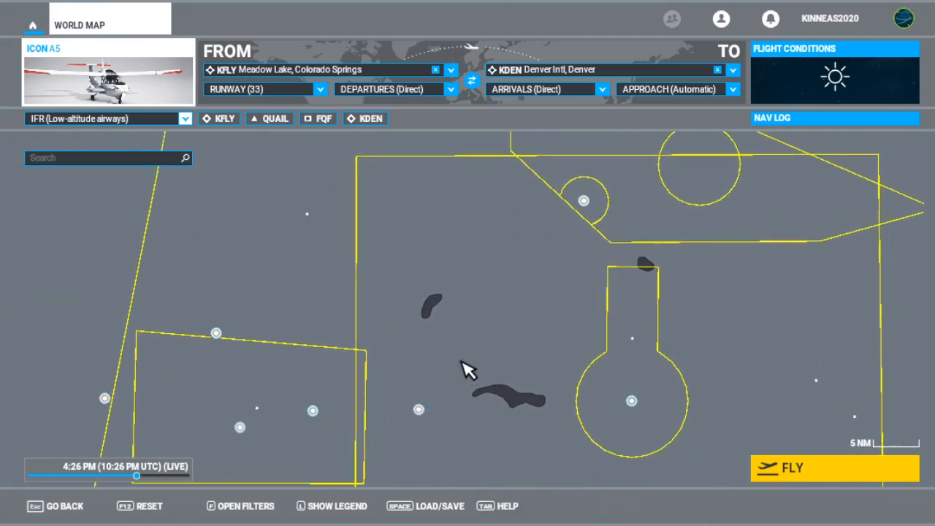
left_click_drag(467, 369, 350, 280)
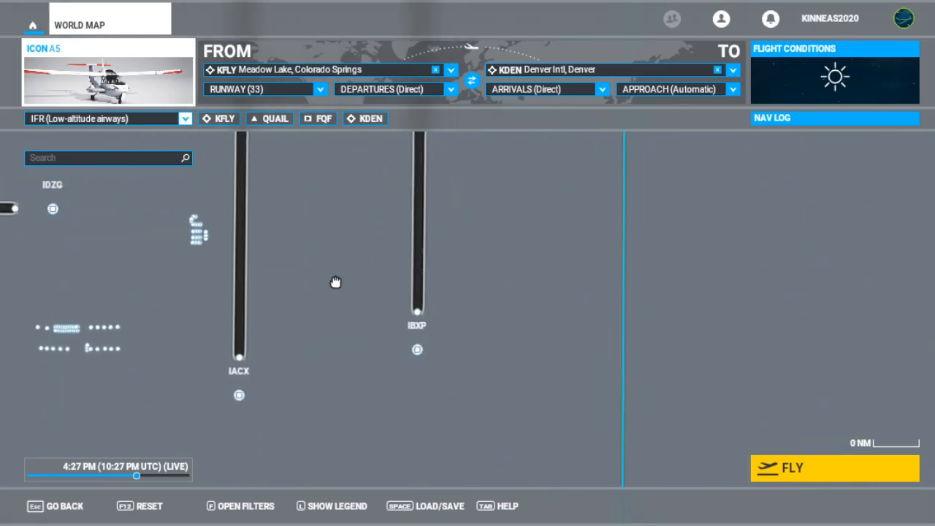
Step: Read the IBXP (110.150 MHz) and IACX (108.500 MHz) localizer frequencies near Denver
left_click(418, 350)
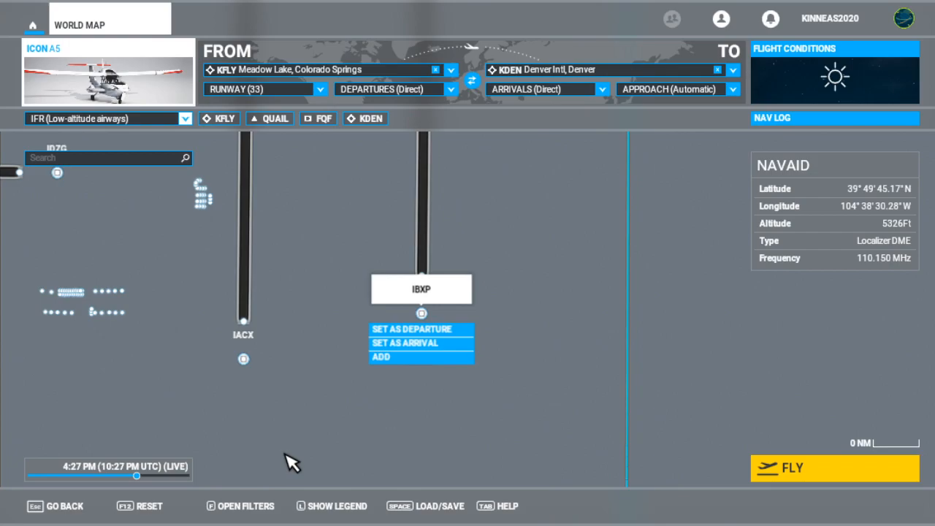
mouse_move(276, 429)
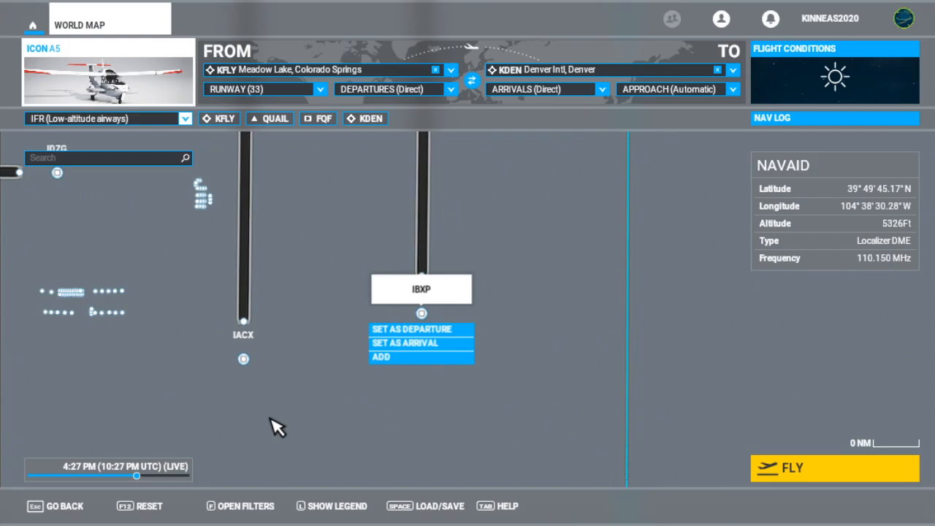
mouse_move(533, 205)
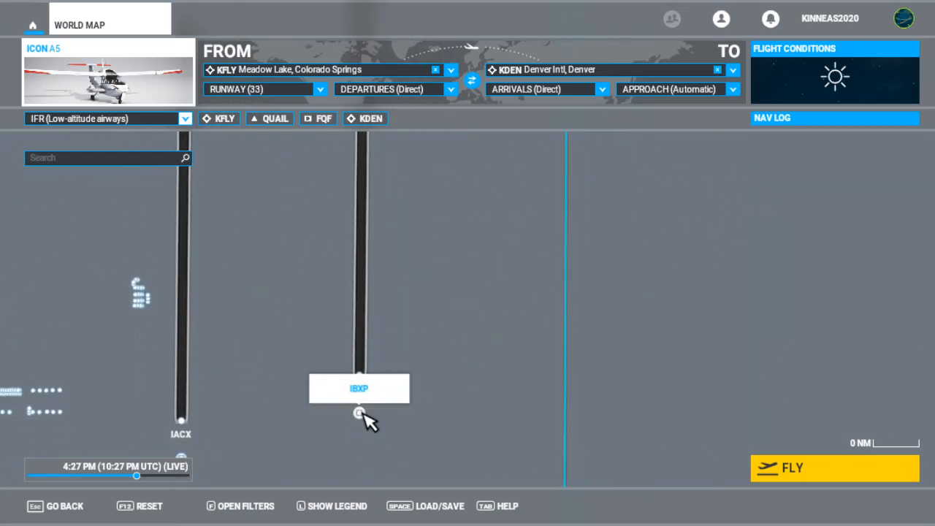
left_click(359, 412)
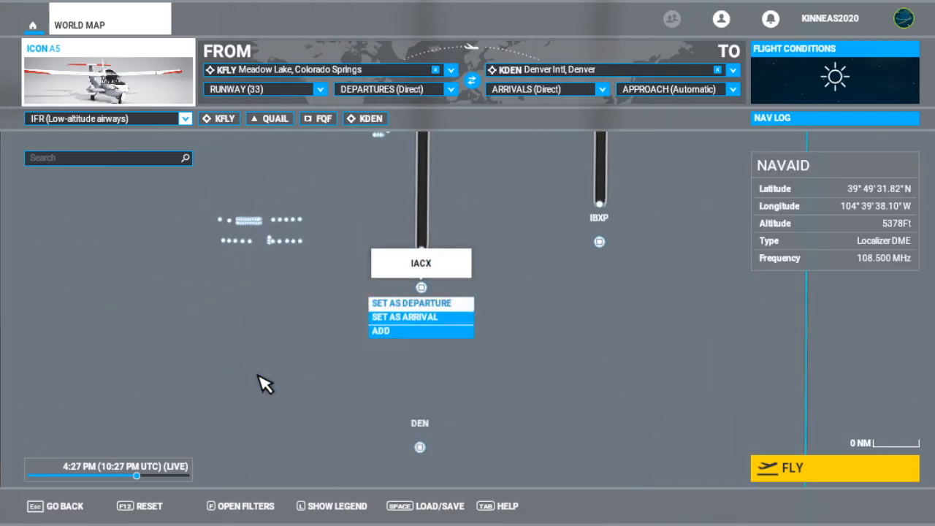
mouse_move(599, 243)
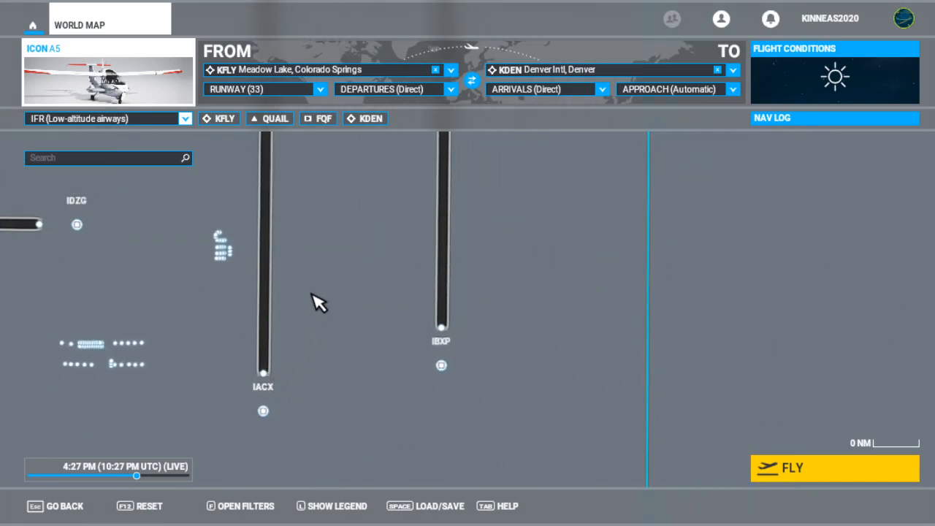
mouse_move(310, 262)
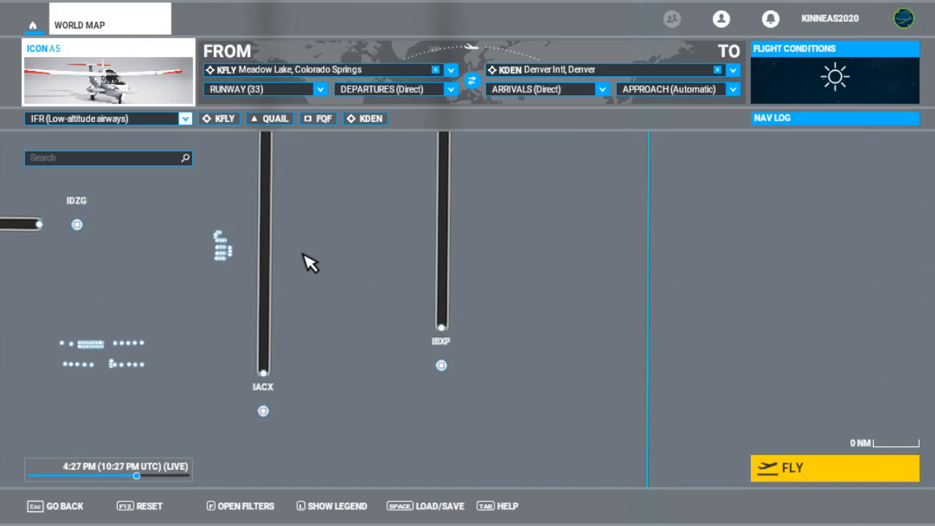
mouse_move(294, 393)
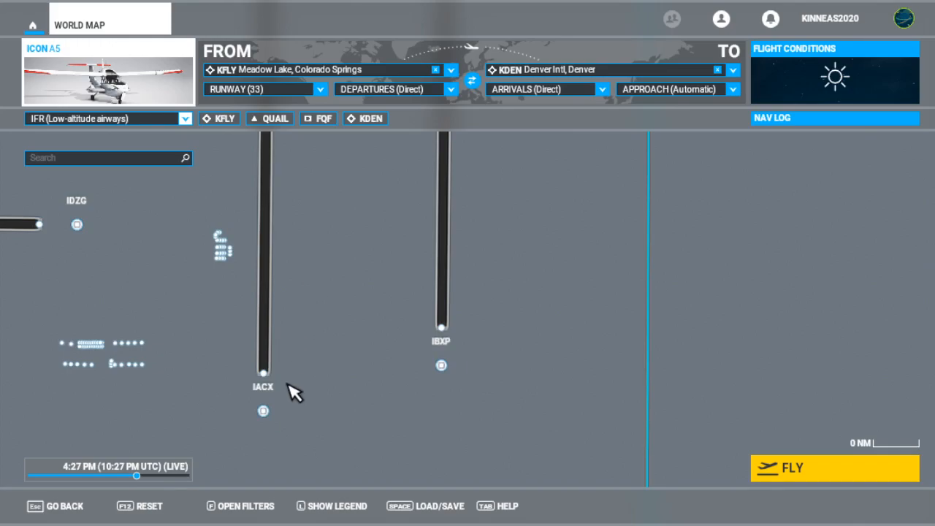
mouse_move(281, 402)
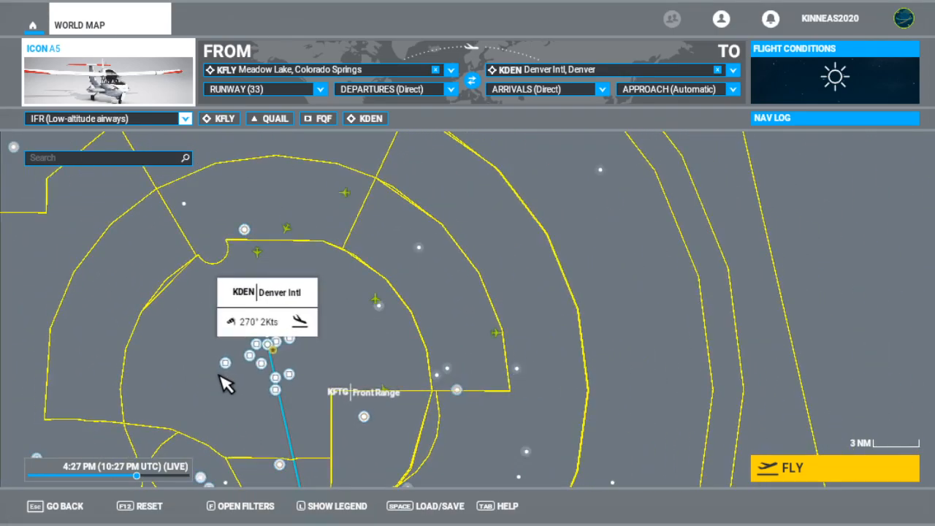
mouse_move(471, 333)
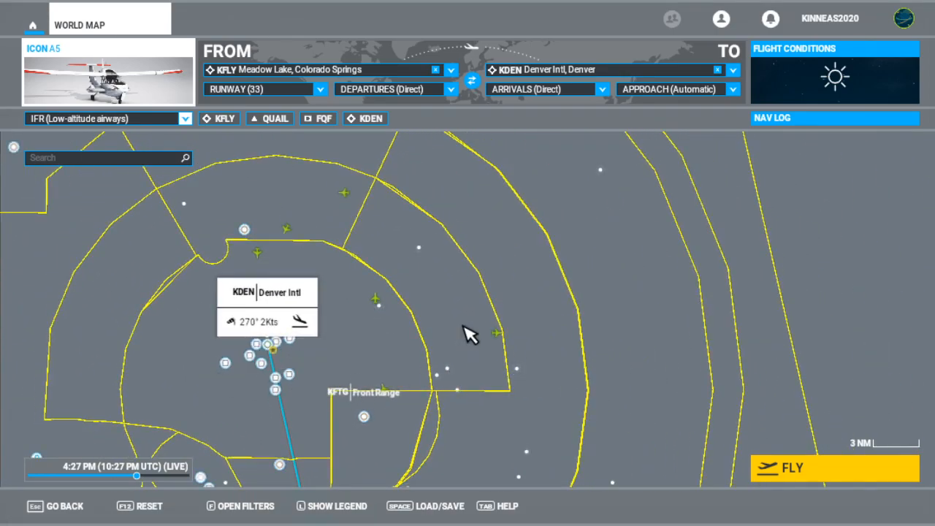
mouse_move(458, 339)
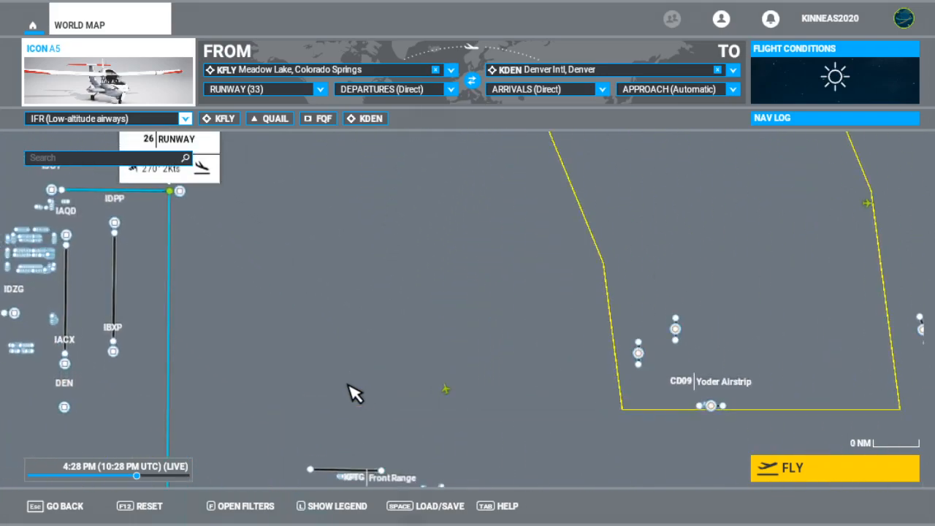
Step: Pan around KDEN to bring the IDXU localizer and runway 26 area into view
left_click_drag(354, 393, 386, 421)
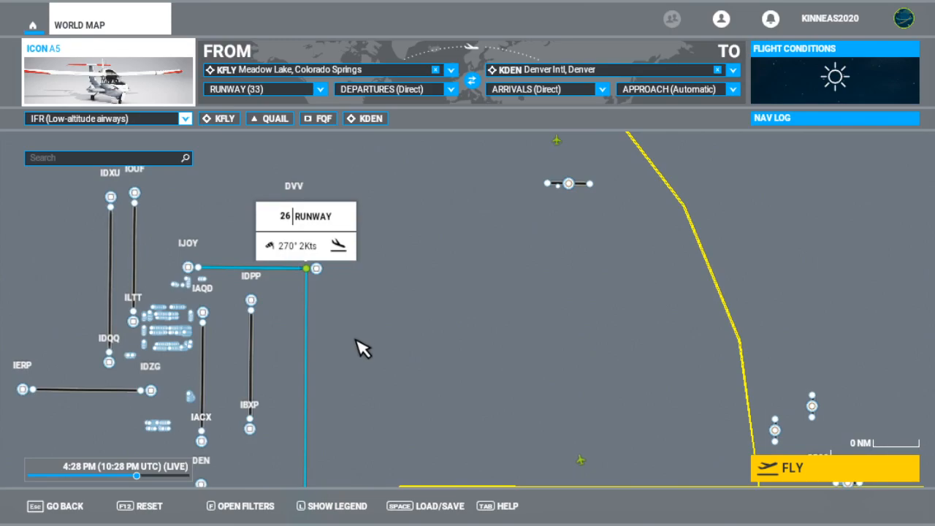
mouse_move(338, 353)
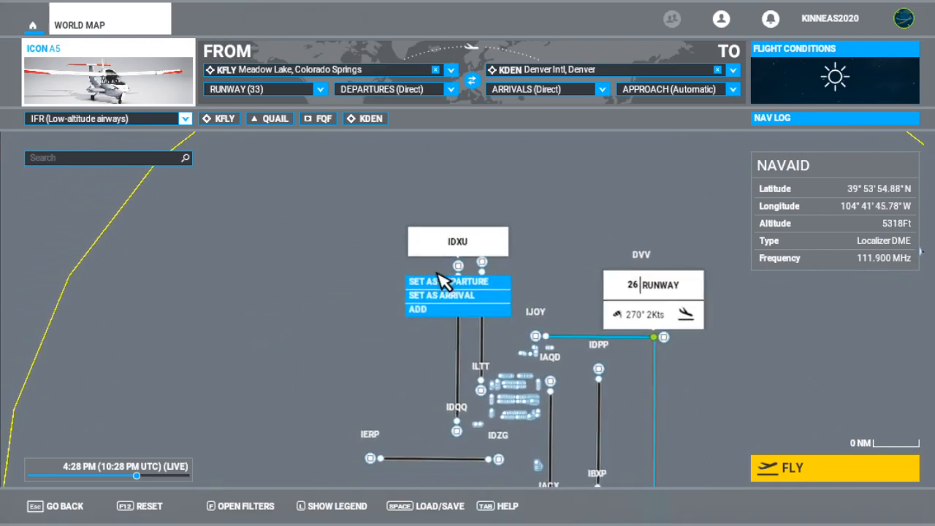
mouse_move(786, 237)
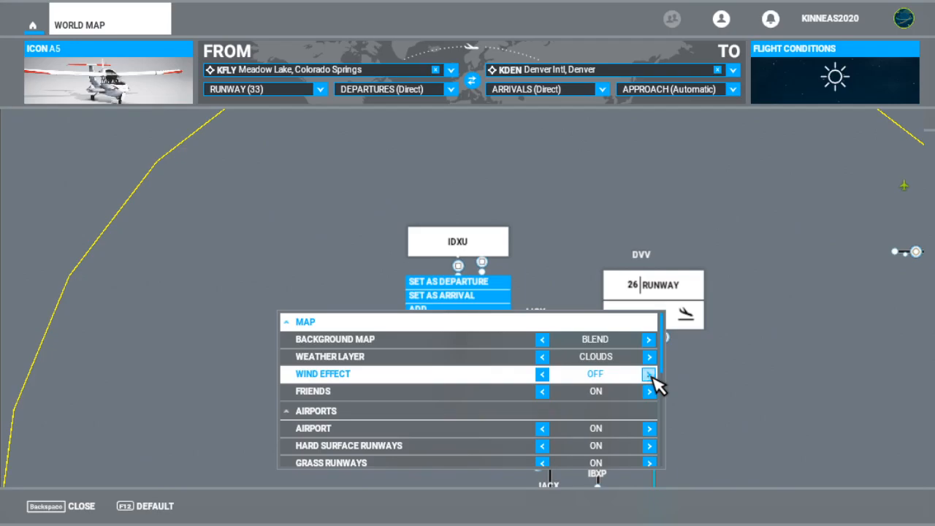
Step: Cycle Wind Effect to Off and set the Weather Layer to Precipitation
left_click(649, 375)
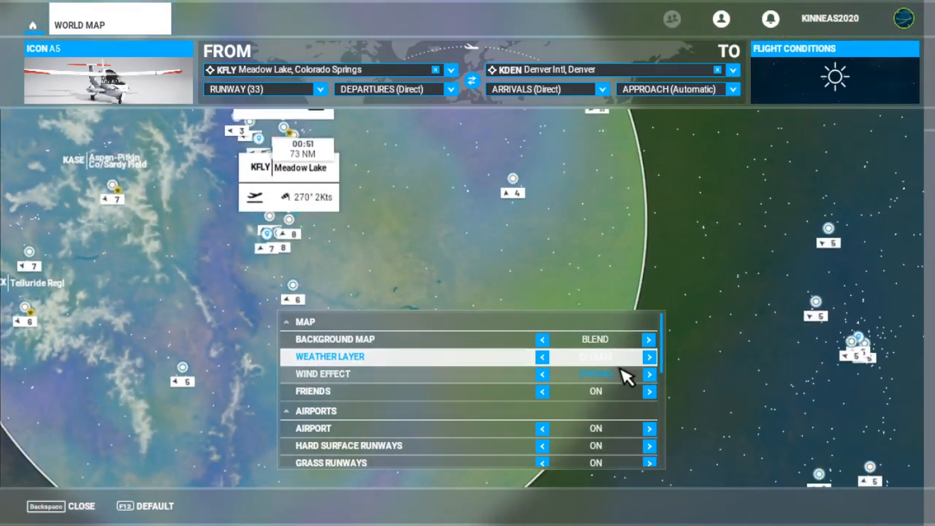
left_click(649, 374)
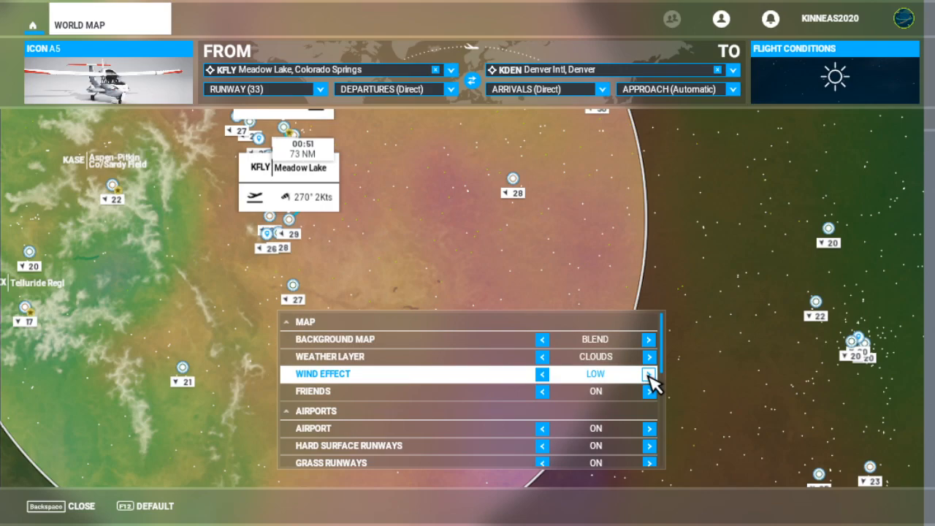
left_click(649, 374)
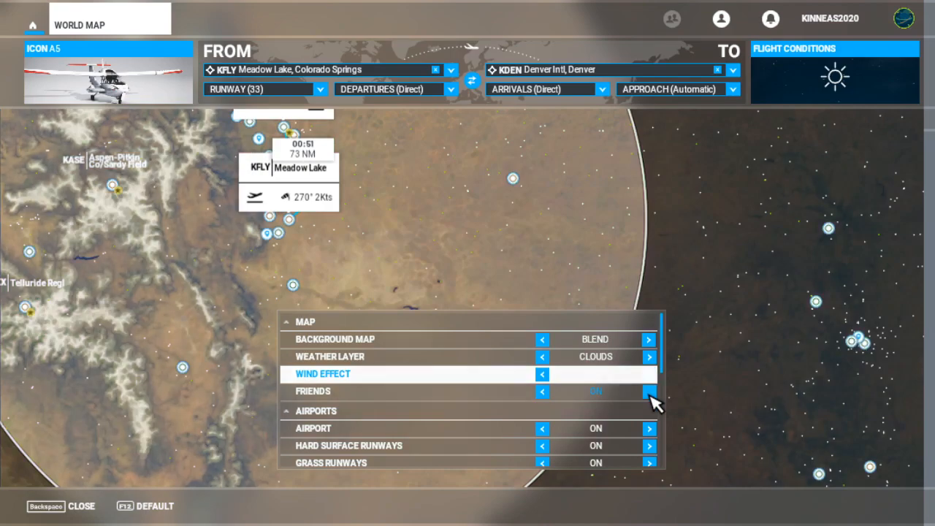
left_click(649, 374)
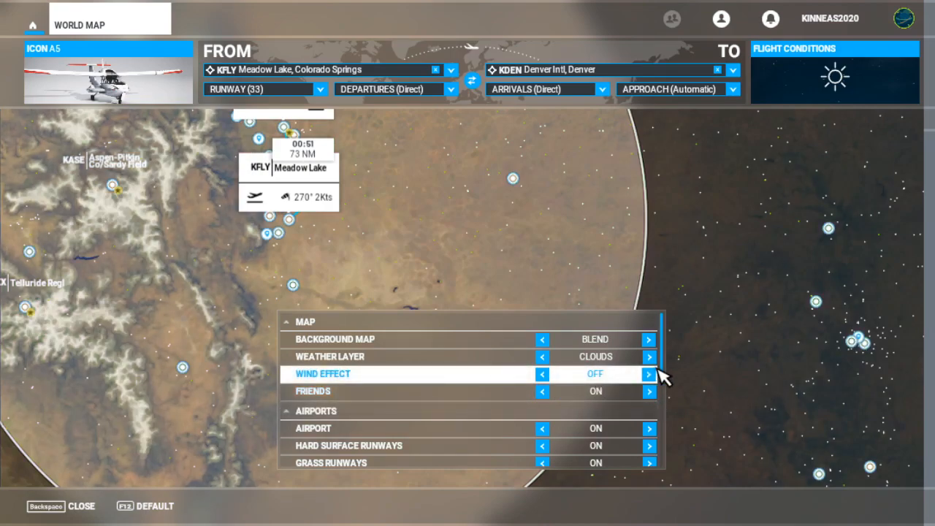
left_click(649, 357)
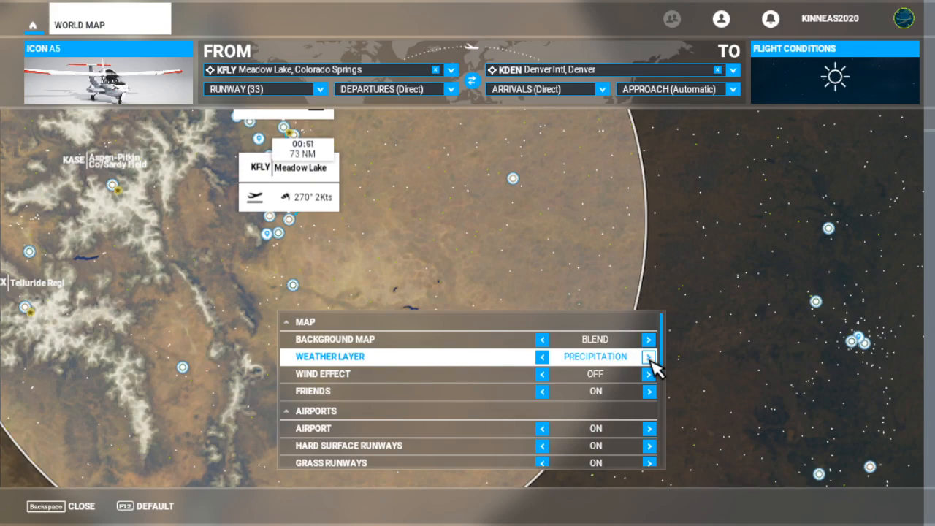
left_click(649, 357)
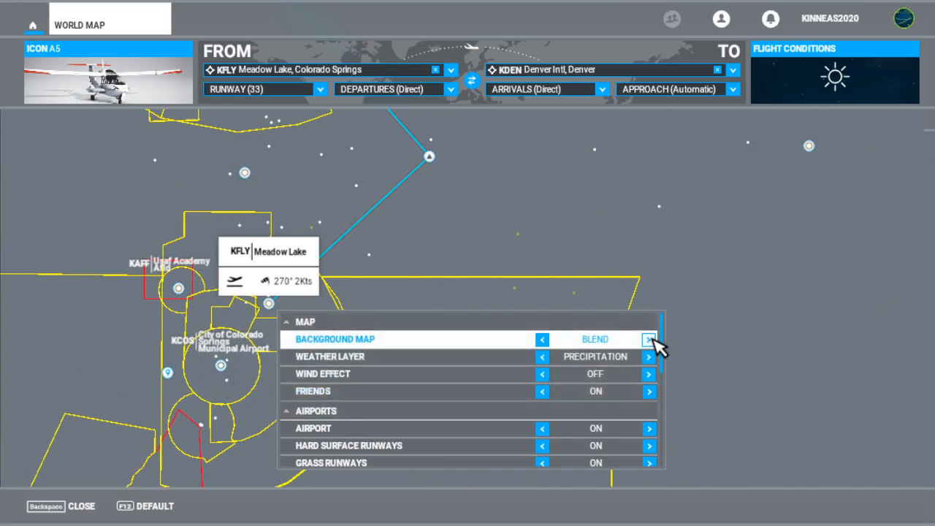
left_click(649, 339)
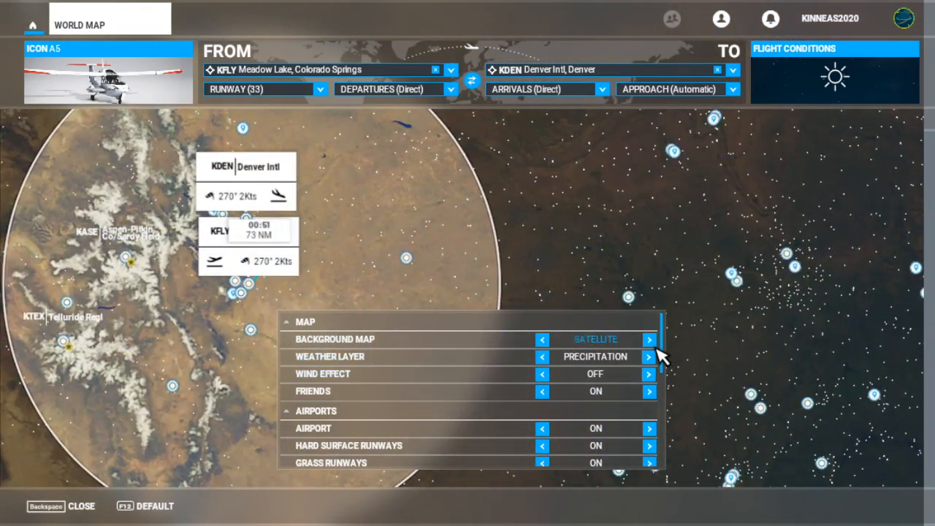
left_click(649, 339)
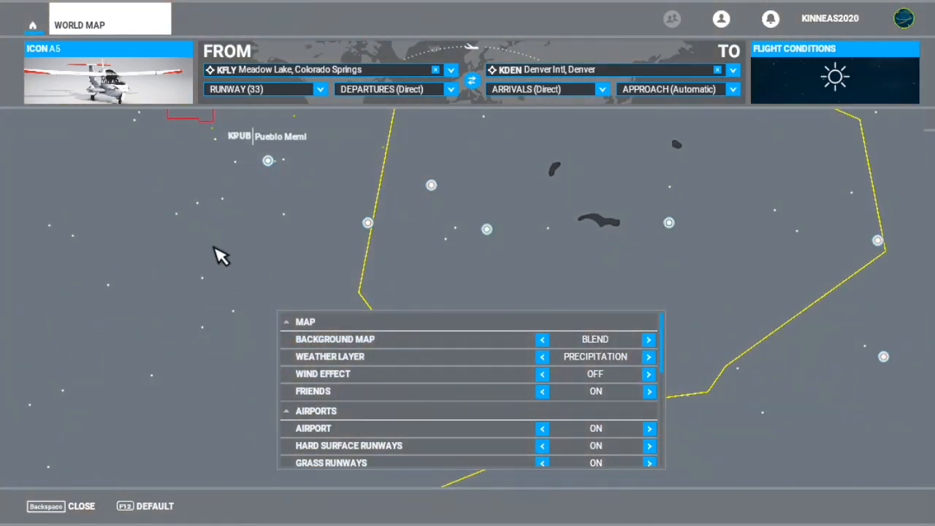
mouse_move(73, 329)
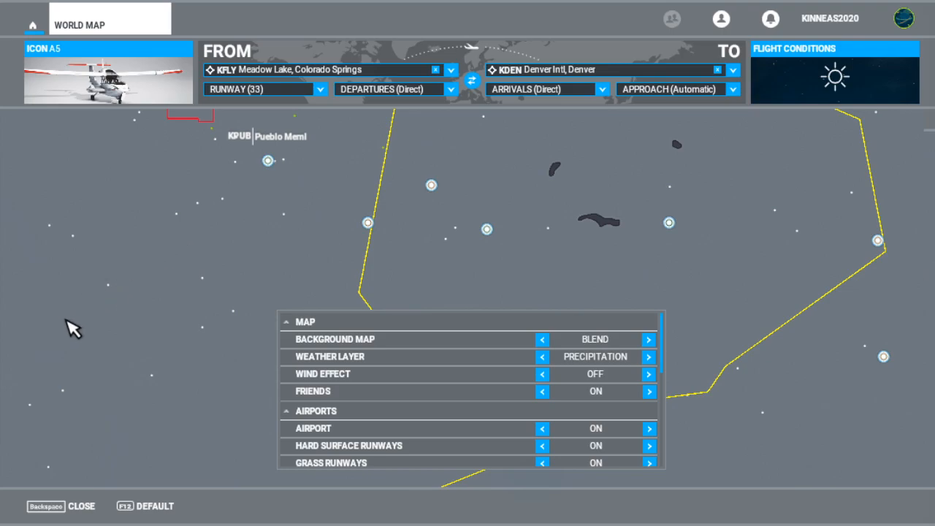
mouse_move(41, 307)
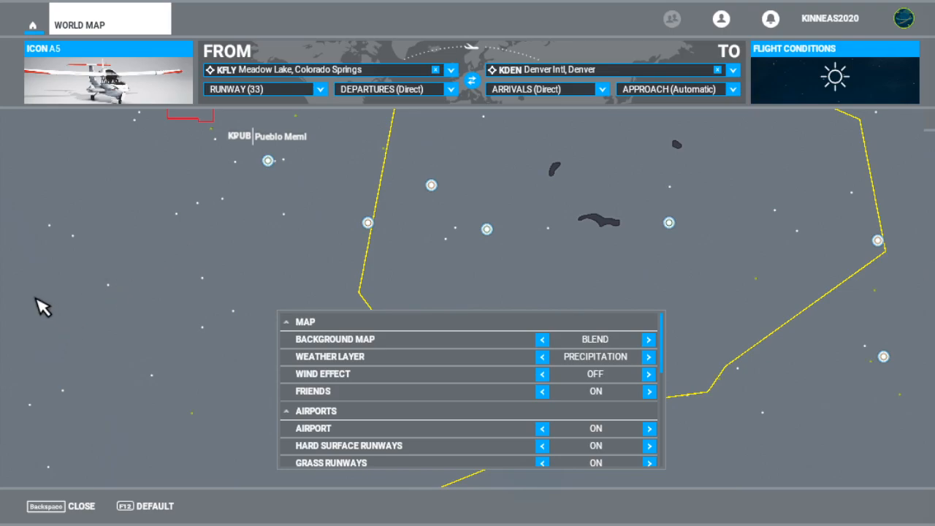
mouse_move(108, 293)
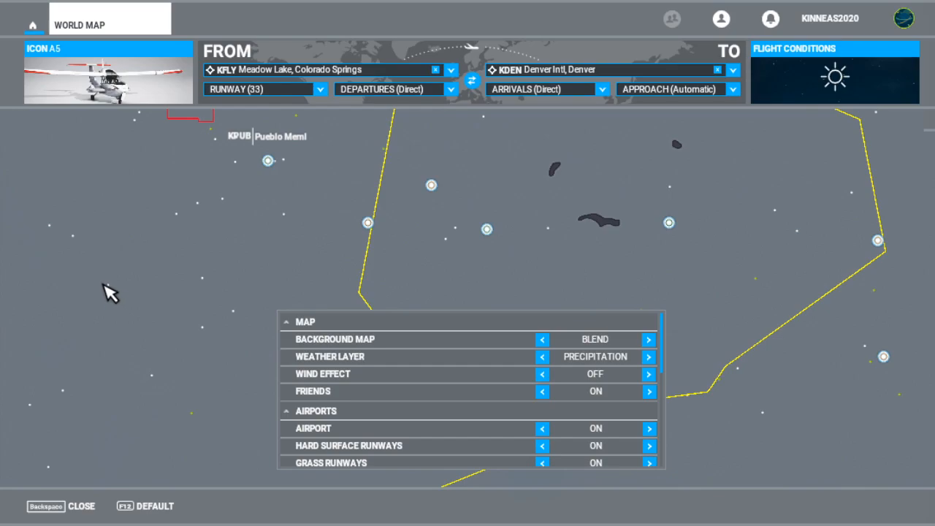
mouse_move(149, 260)
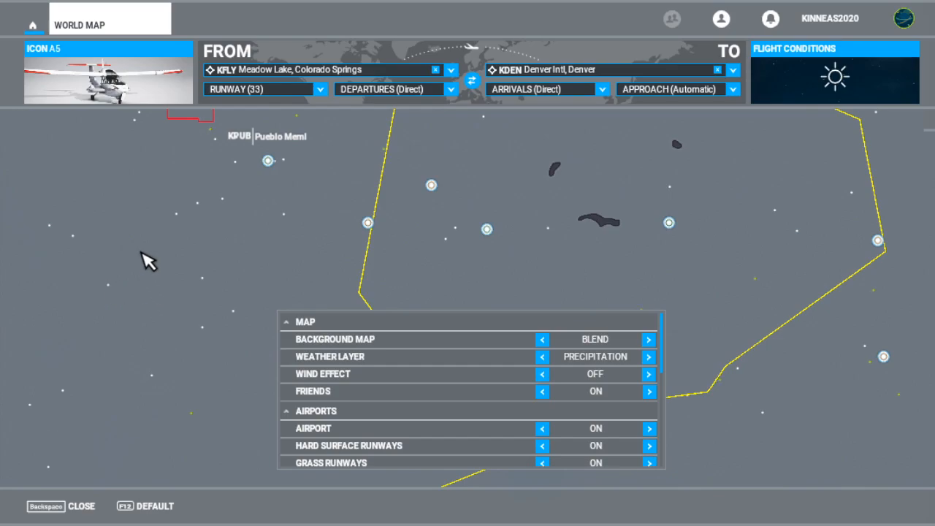